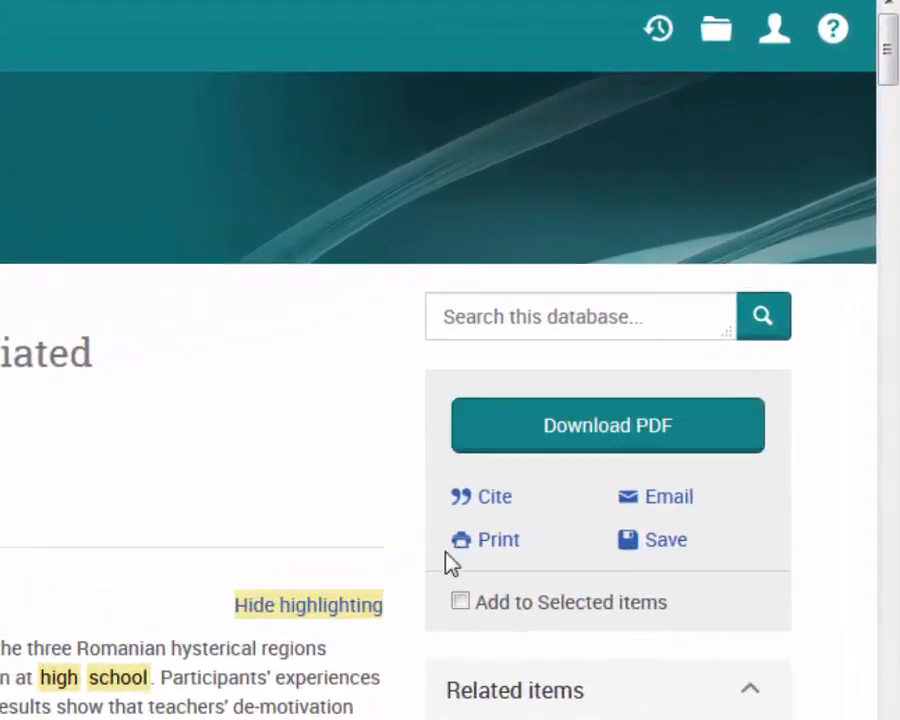
mouse_move(496, 496)
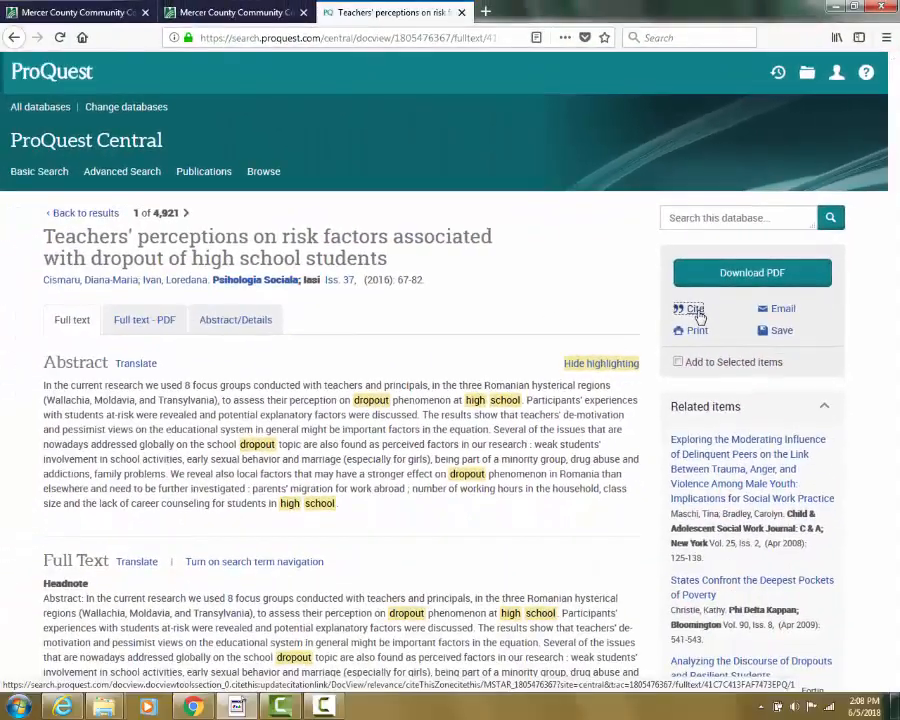
- Get the article's citation and choose MLA 8th Edition as the citation style
click(688, 308)
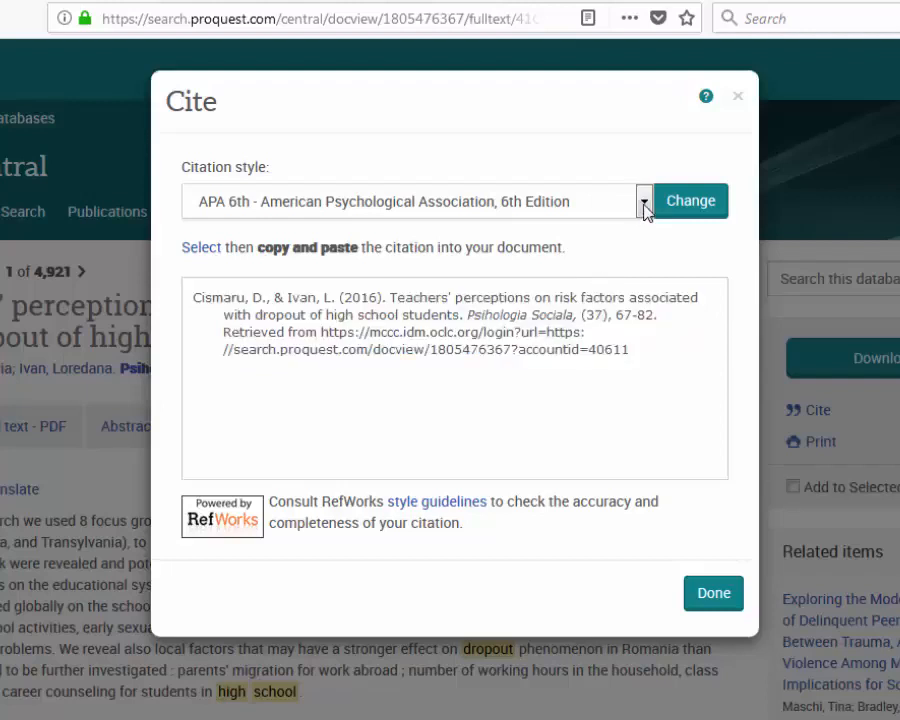
click(644, 200)
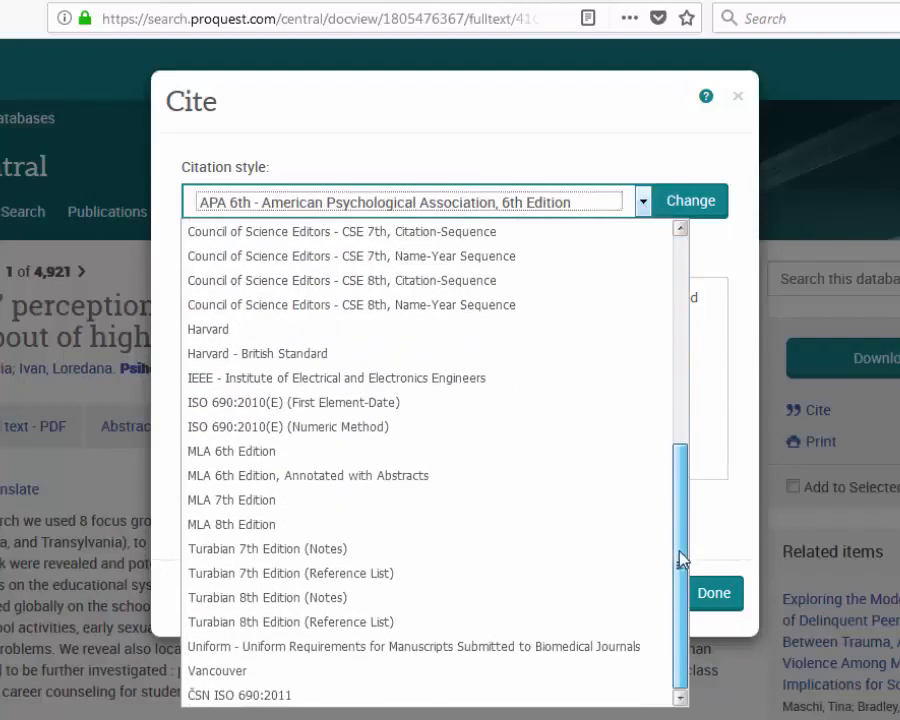
click(232, 524)
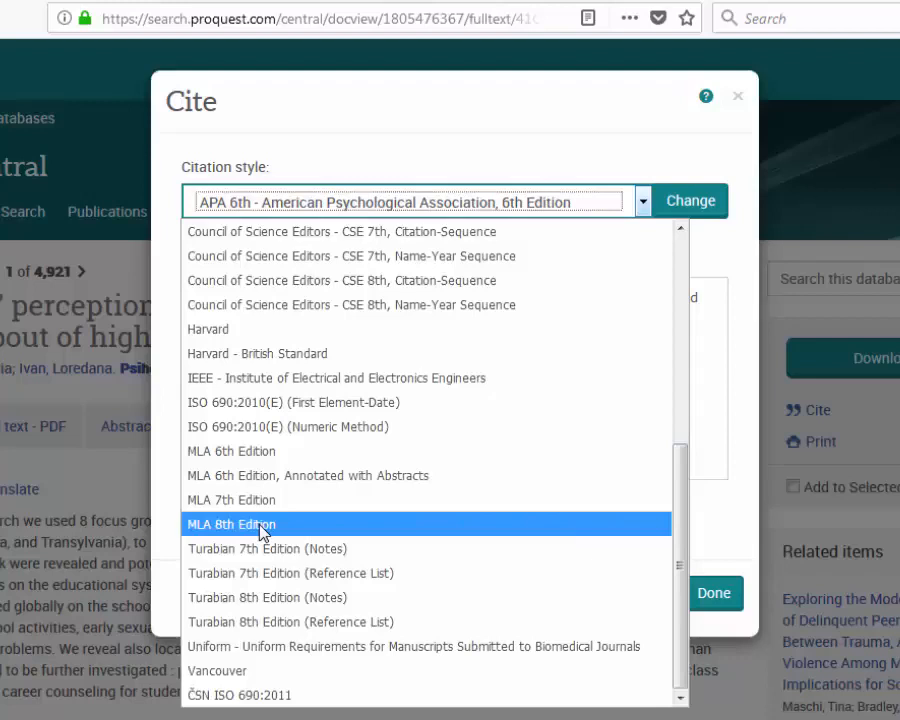
click(232, 524)
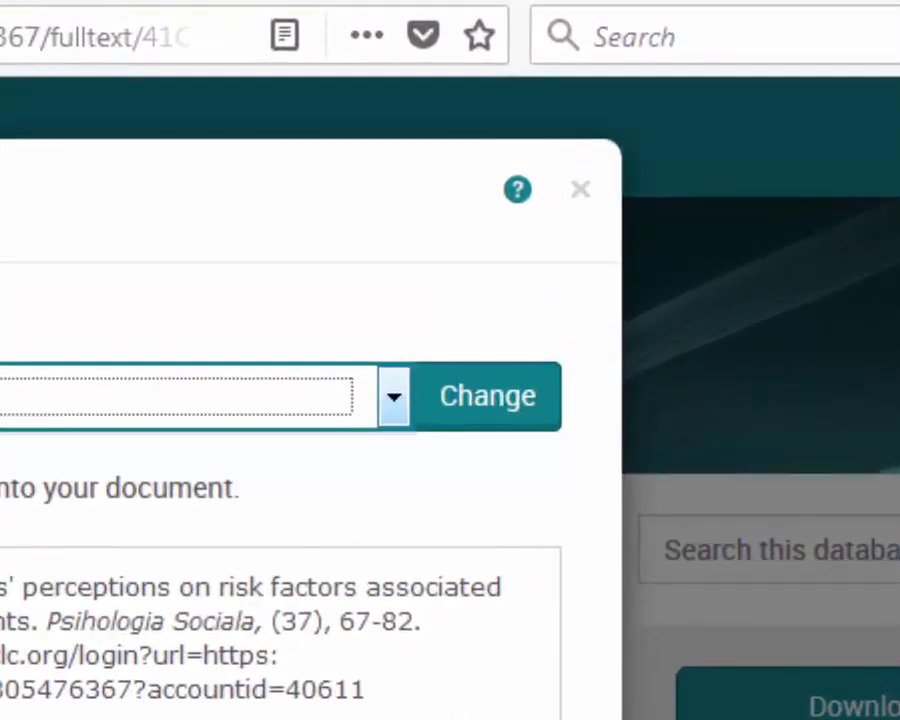
mouse_move(516, 456)
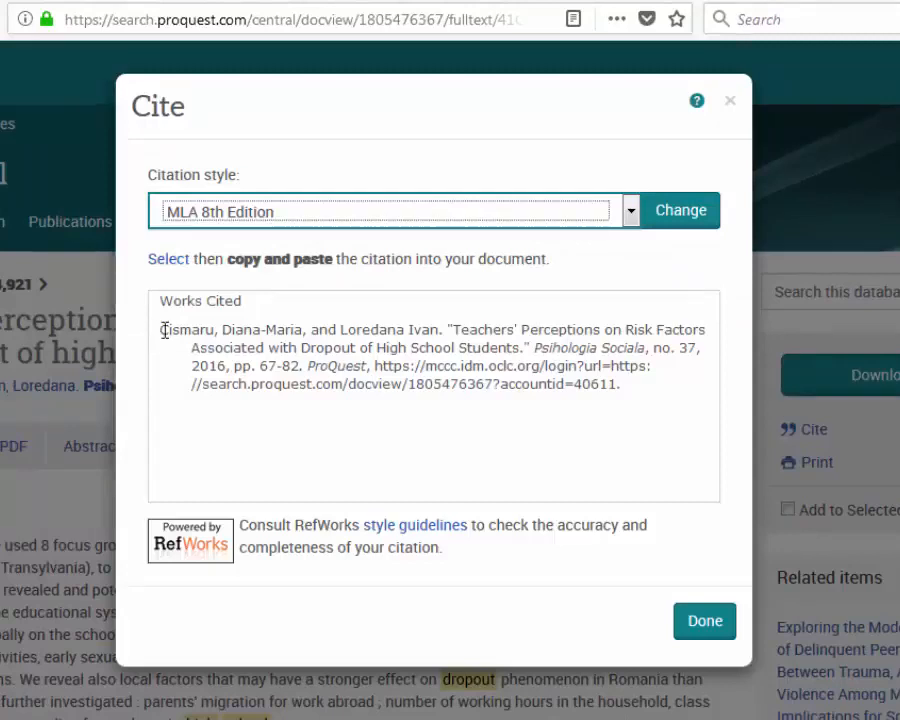
drag(160, 328, 620, 384)
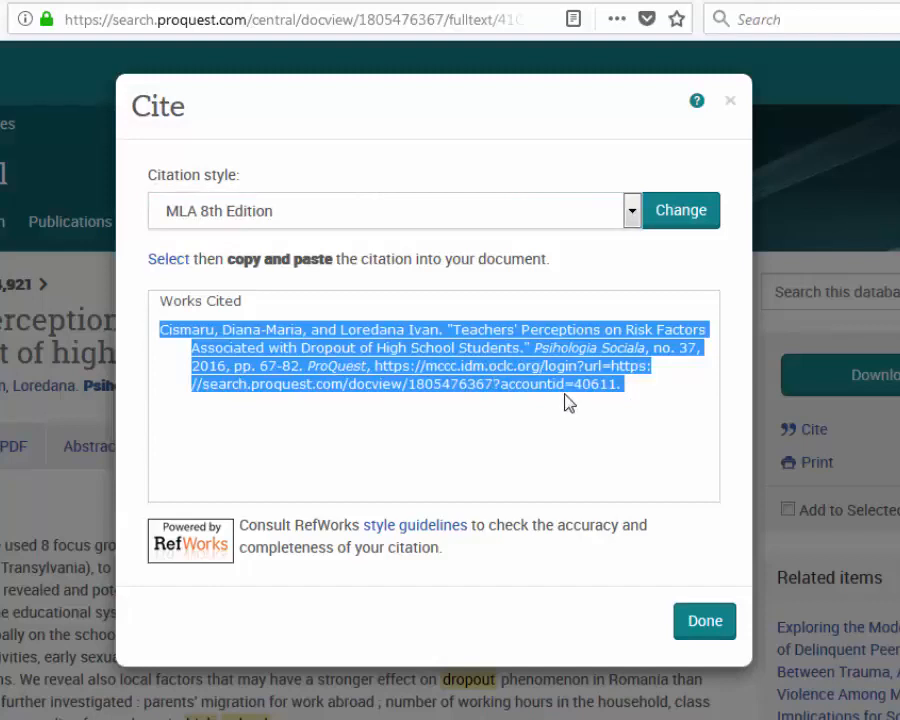
mouse_move(640, 400)
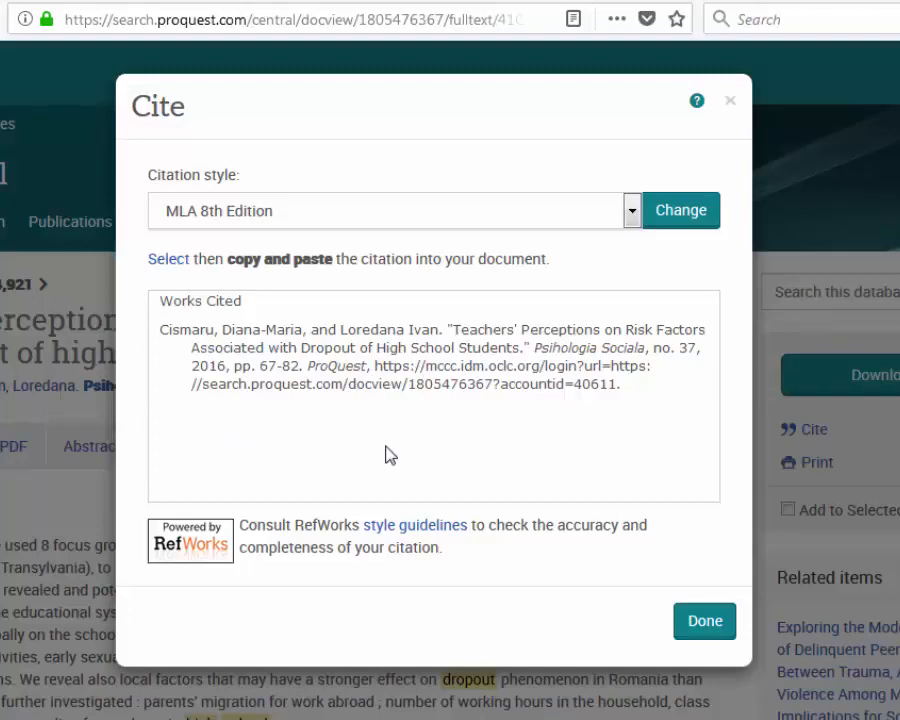
mouse_move(578, 460)
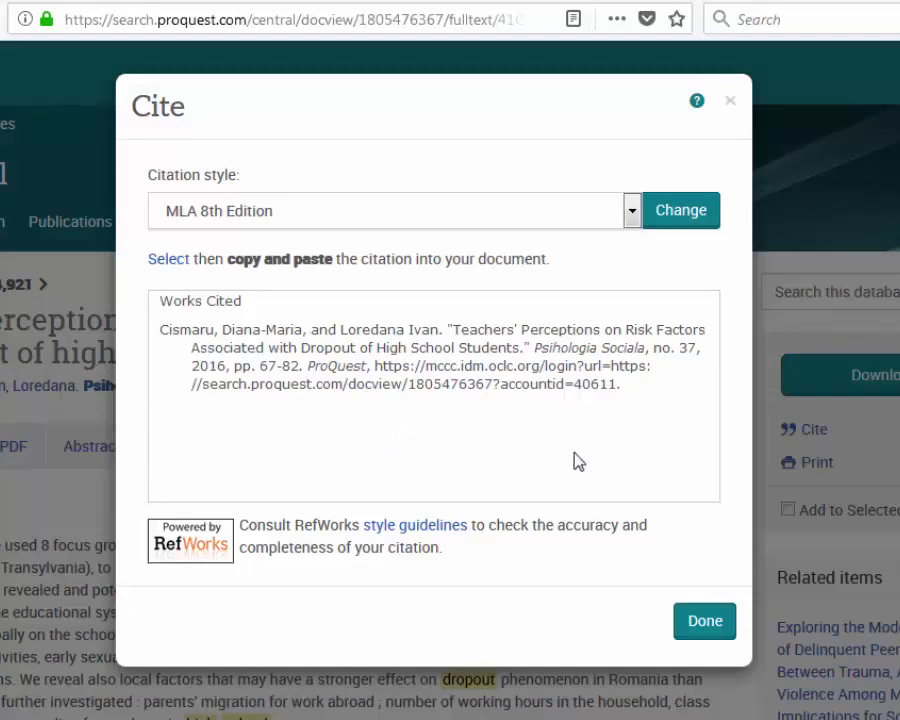
mouse_move(614, 620)
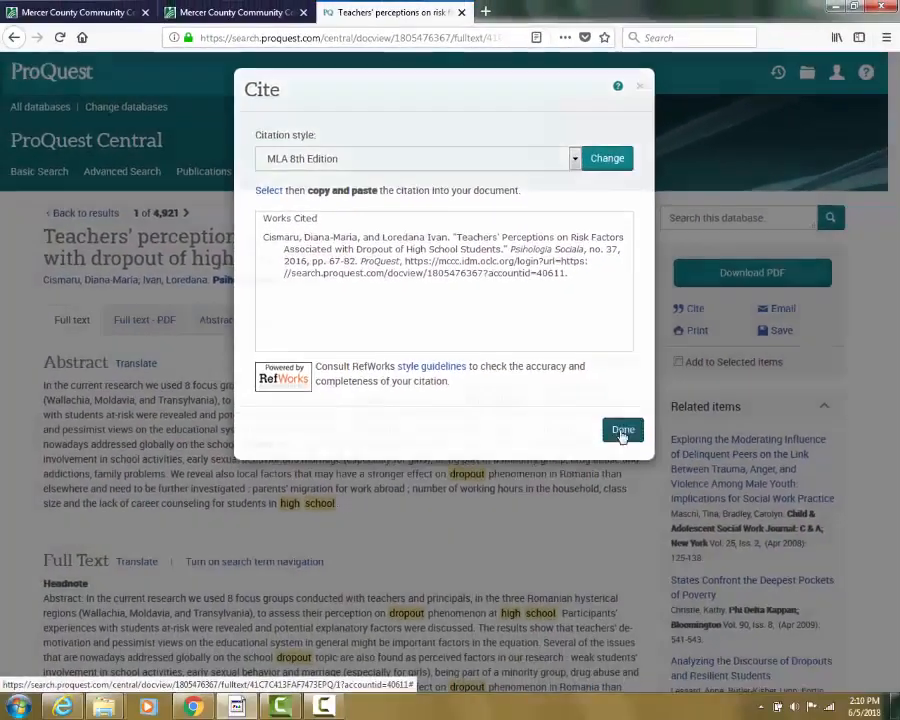
- Close the Cite dialog and start emailing the article from its tools panel
click(622, 430)
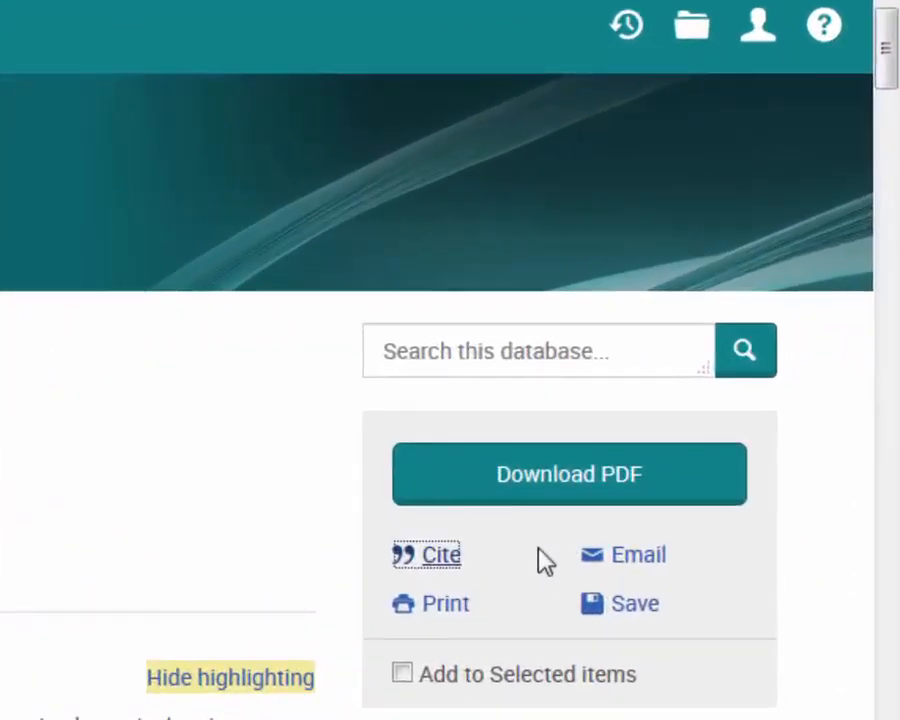
mouse_move(638, 556)
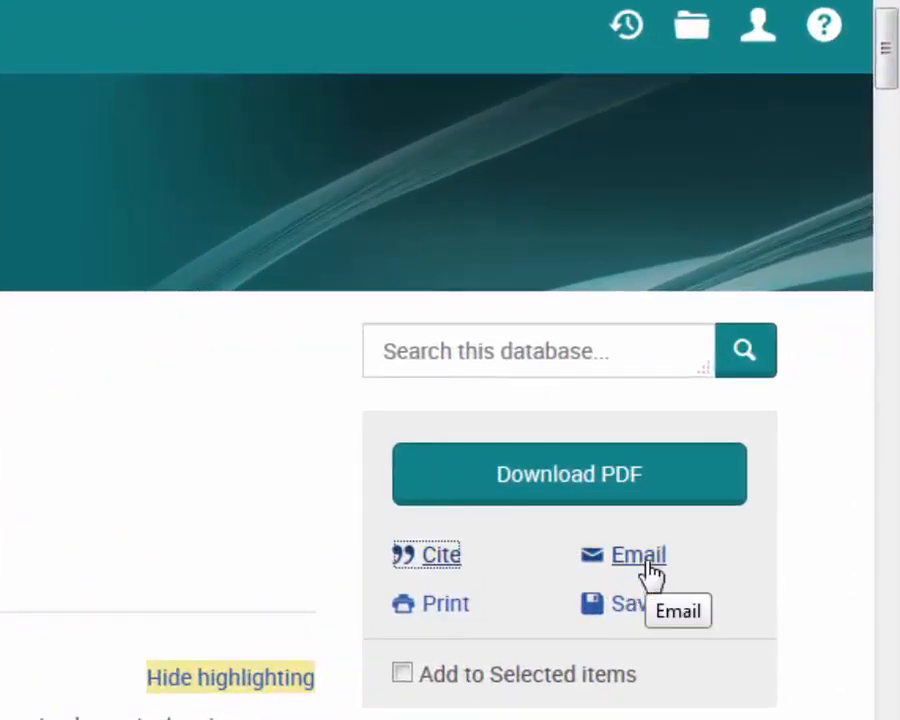
click(638, 556)
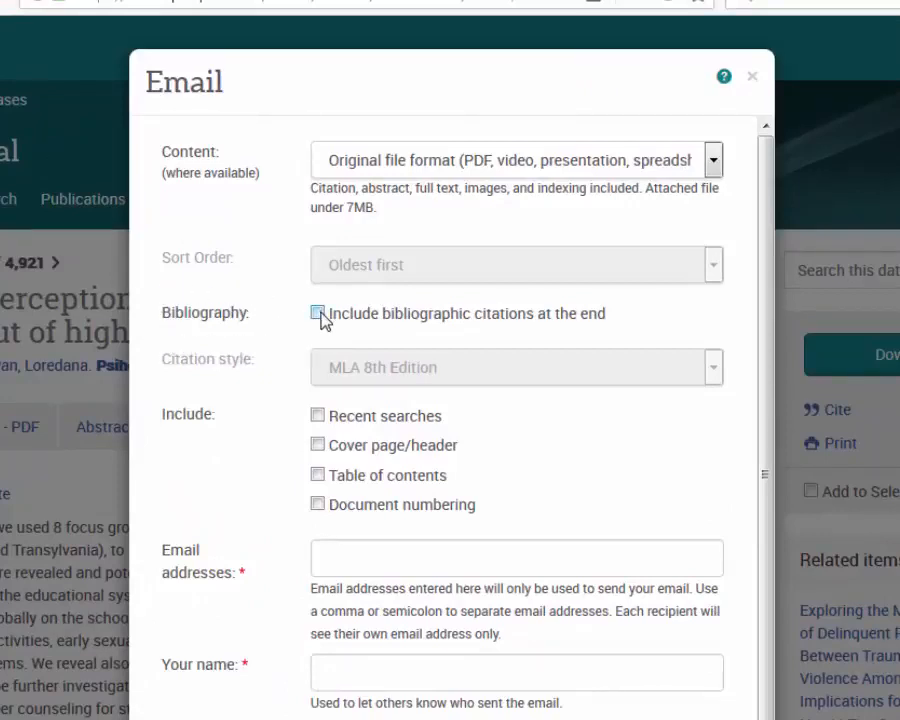
- Include bibliographic citations in the email with APA 6th edition style
click(316, 312)
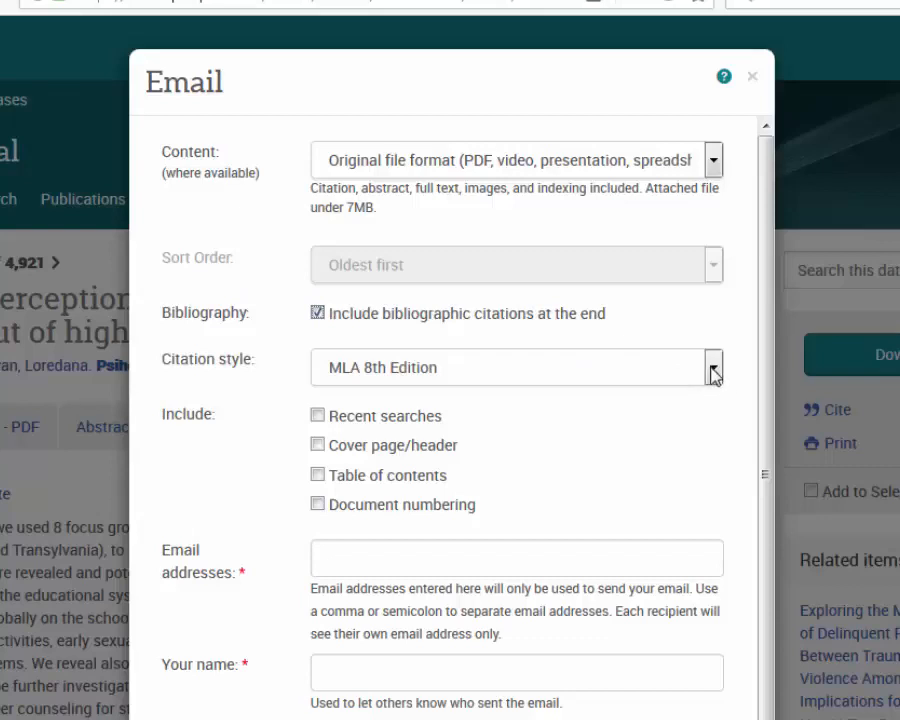
click(712, 368)
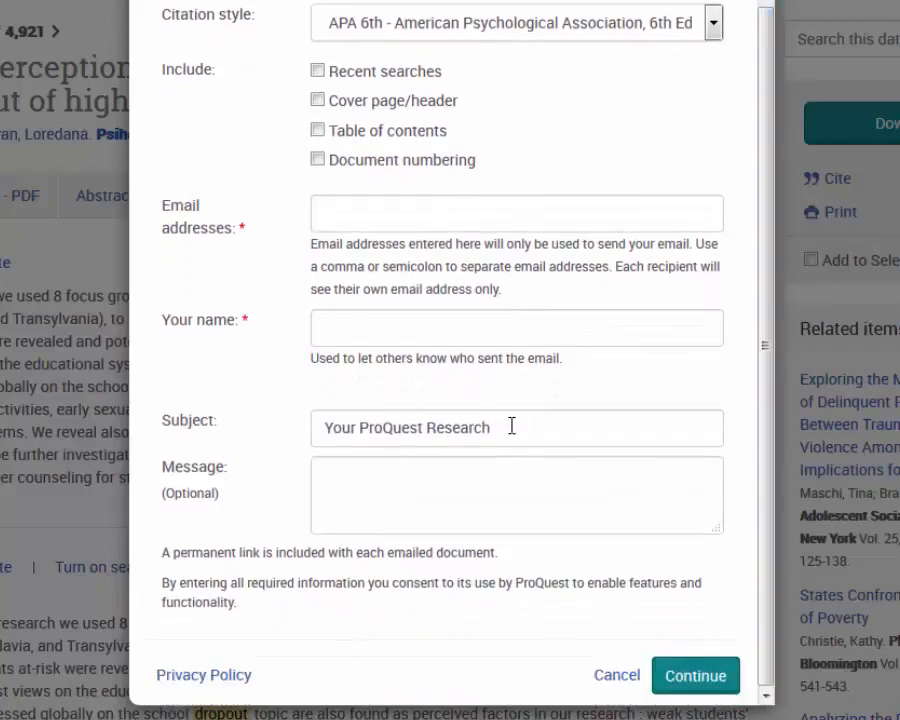
triple_click(406, 428)
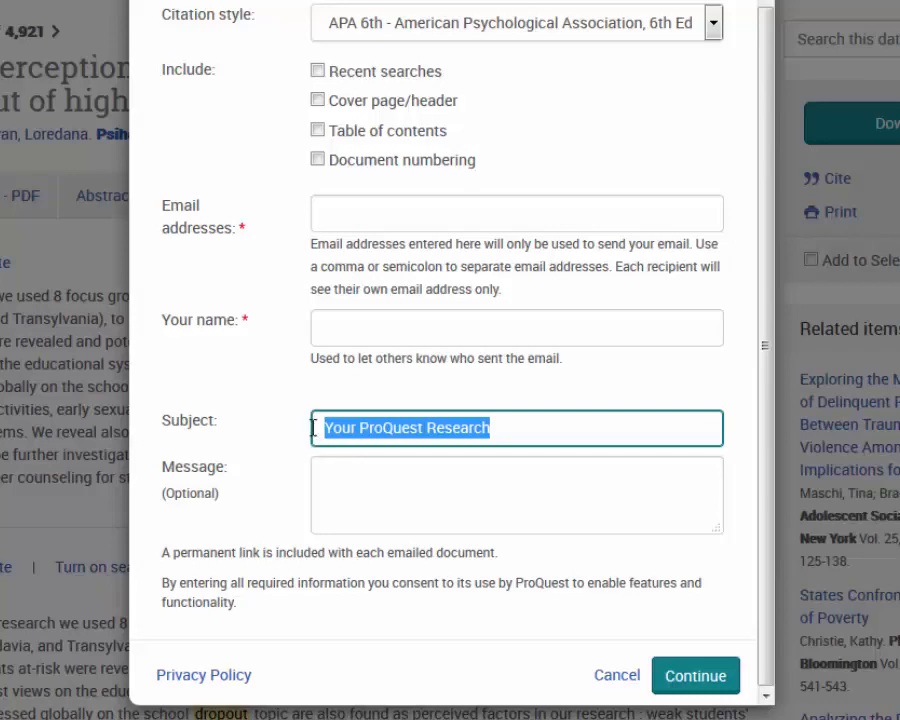
mouse_move(360, 472)
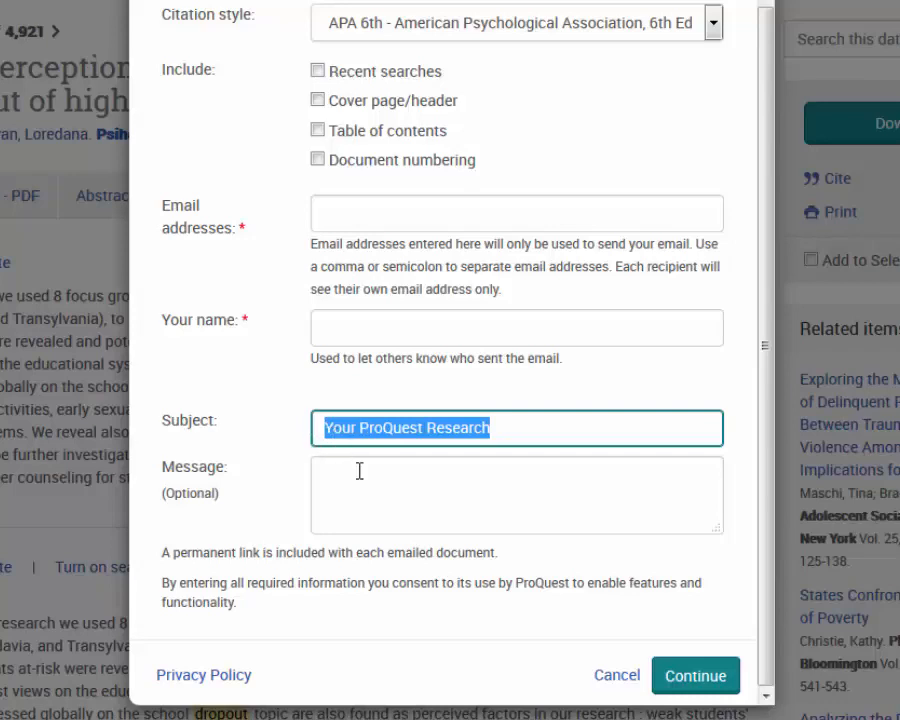
click(516, 494)
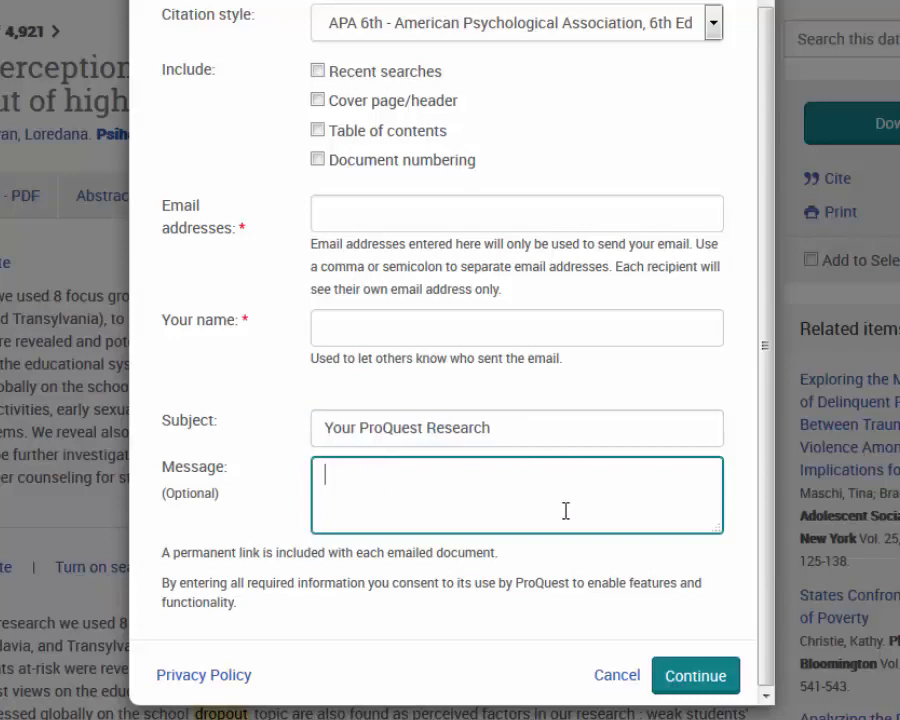
mouse_move(570, 516)
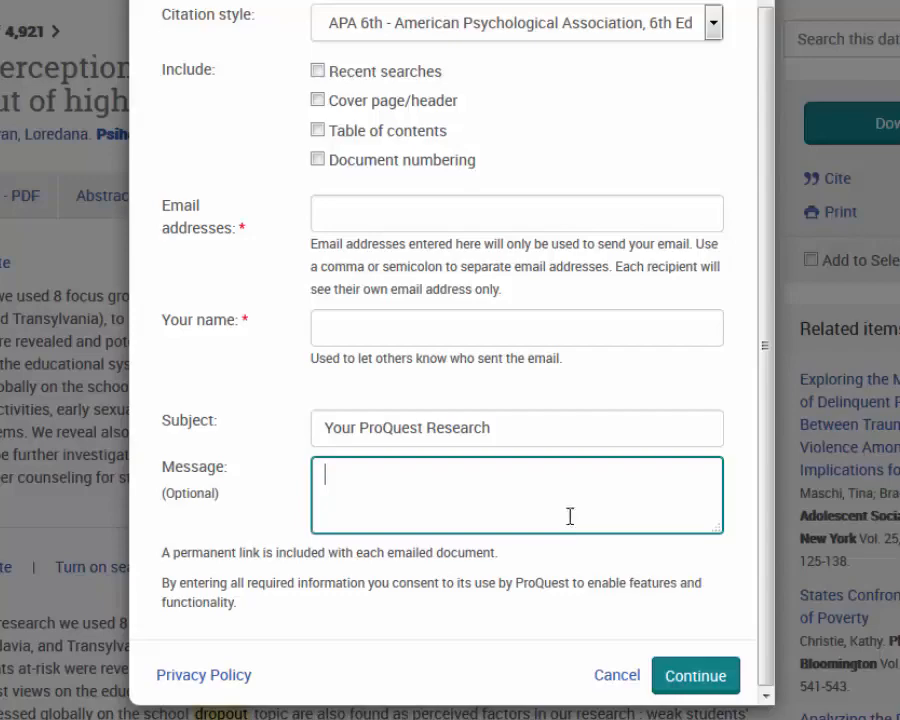